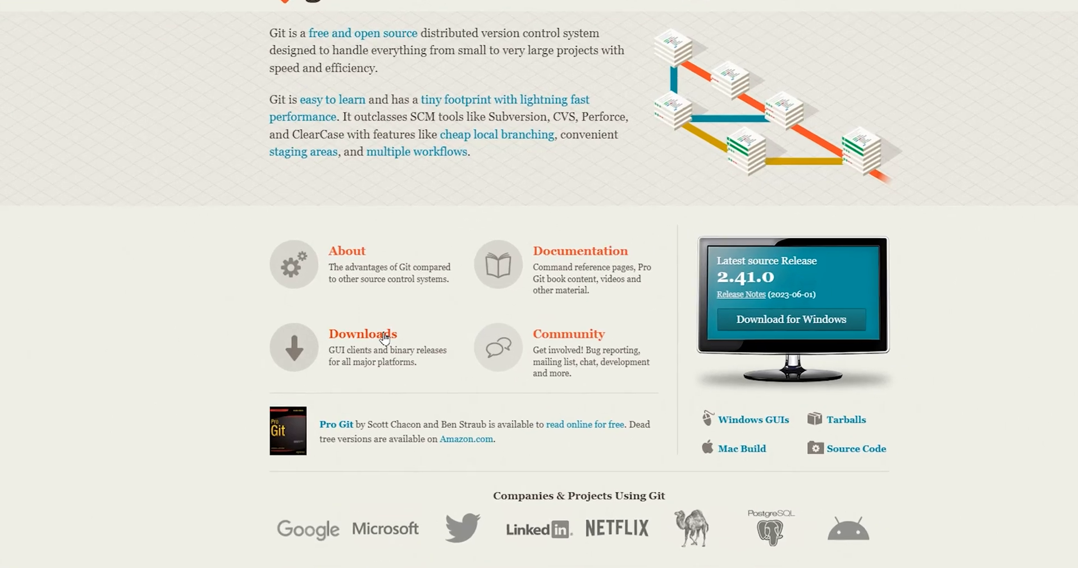
Download the 64-bit Git for Windows installer, then select the git clone command on Downloads
click(362, 334)
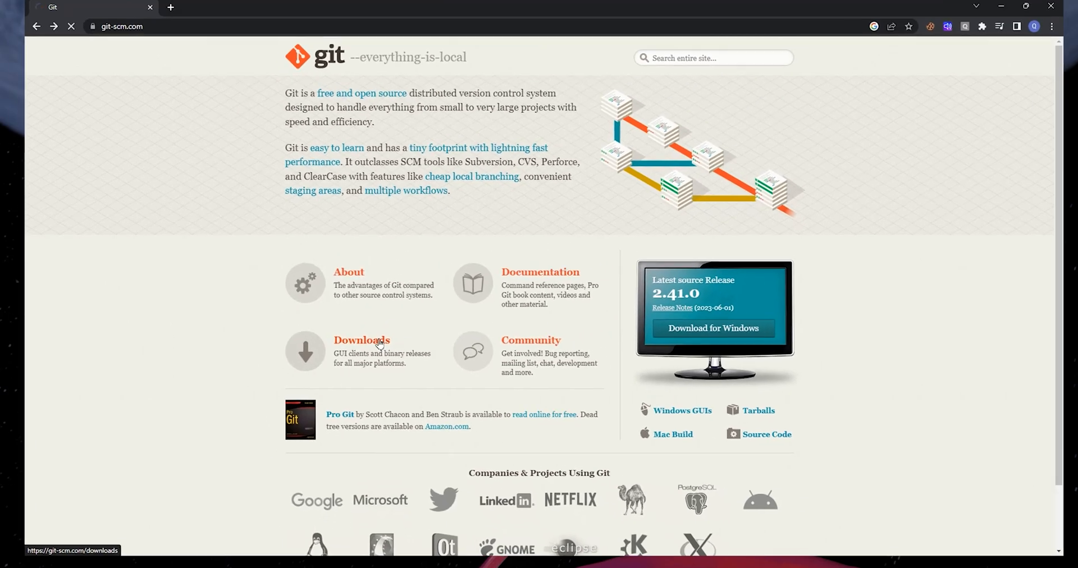
click(361, 340)
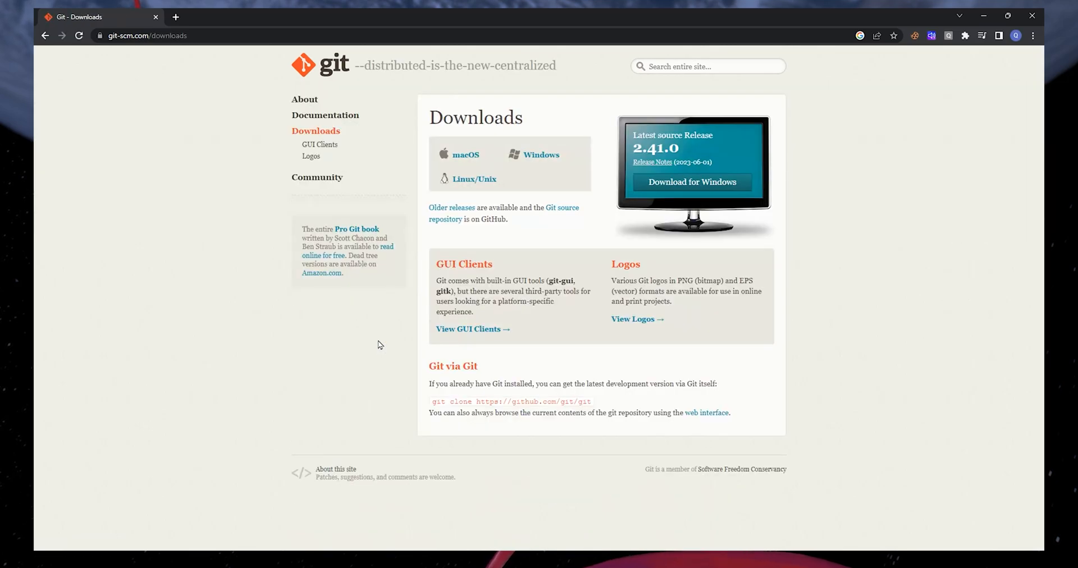
mouse_move(474, 179)
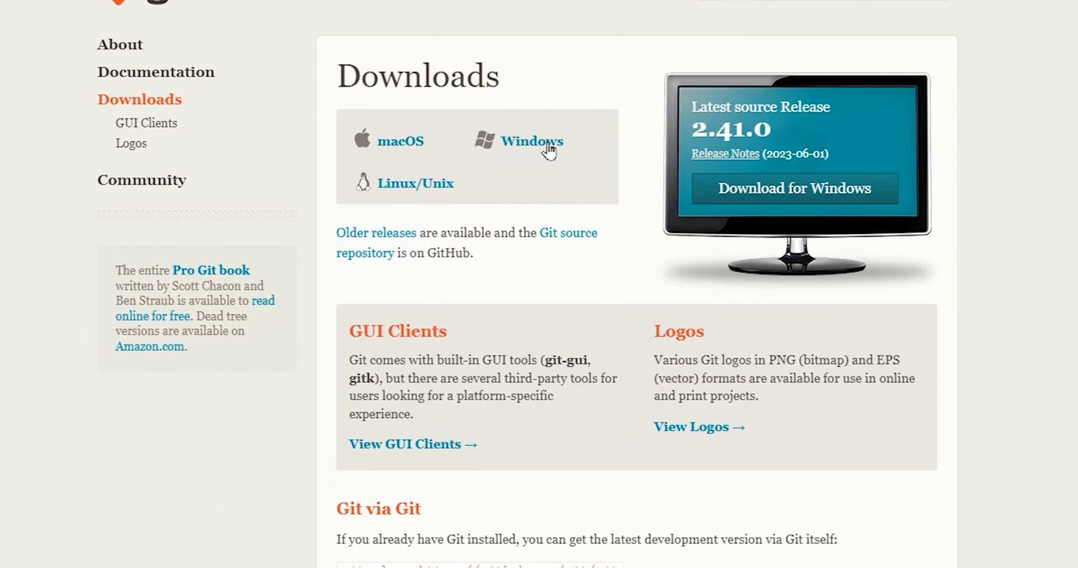
click(531, 141)
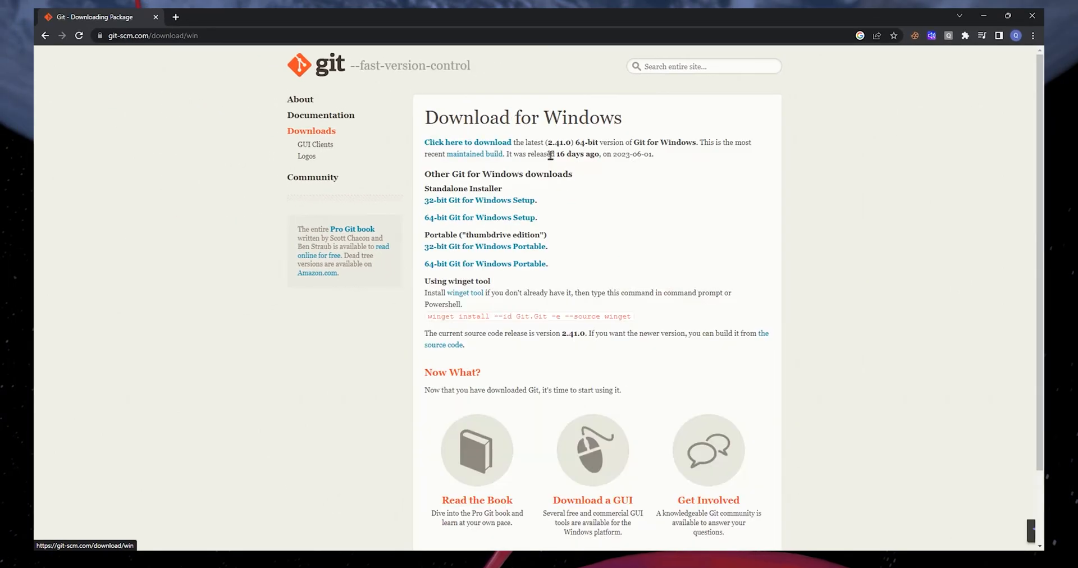
mouse_move(437, 150)
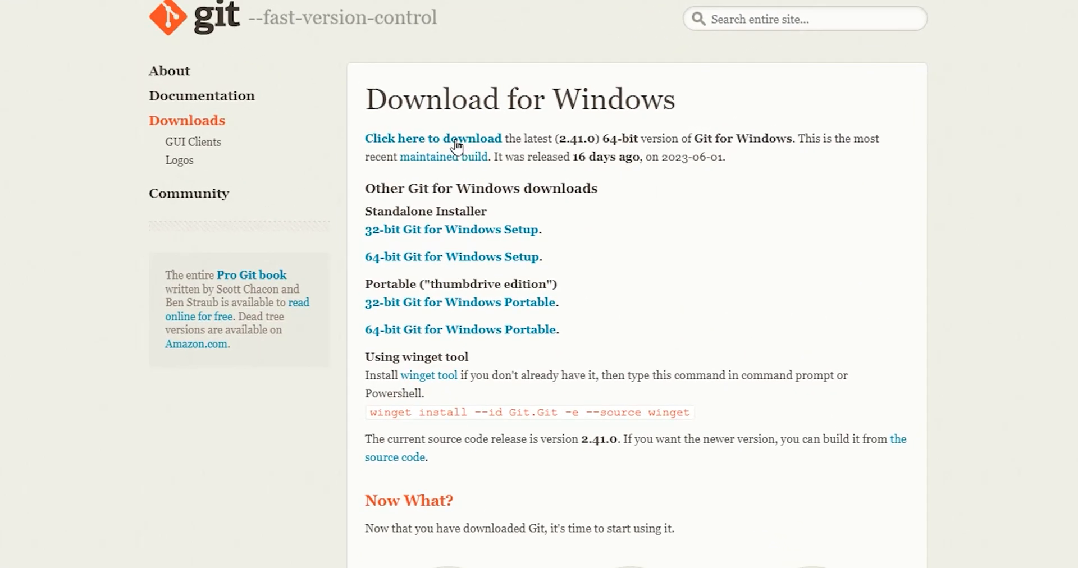
click(433, 138)
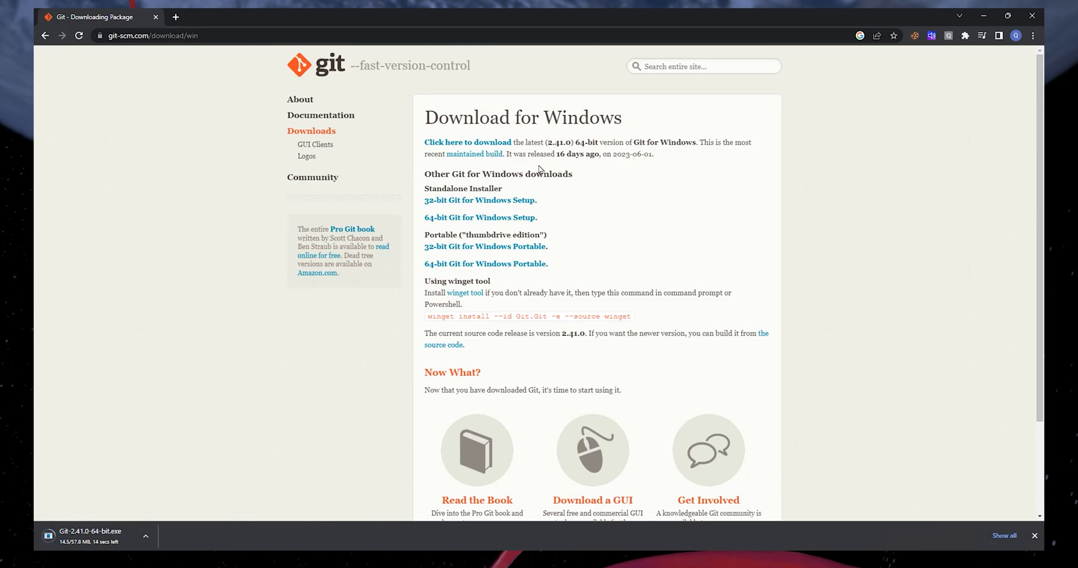
click(1034, 536)
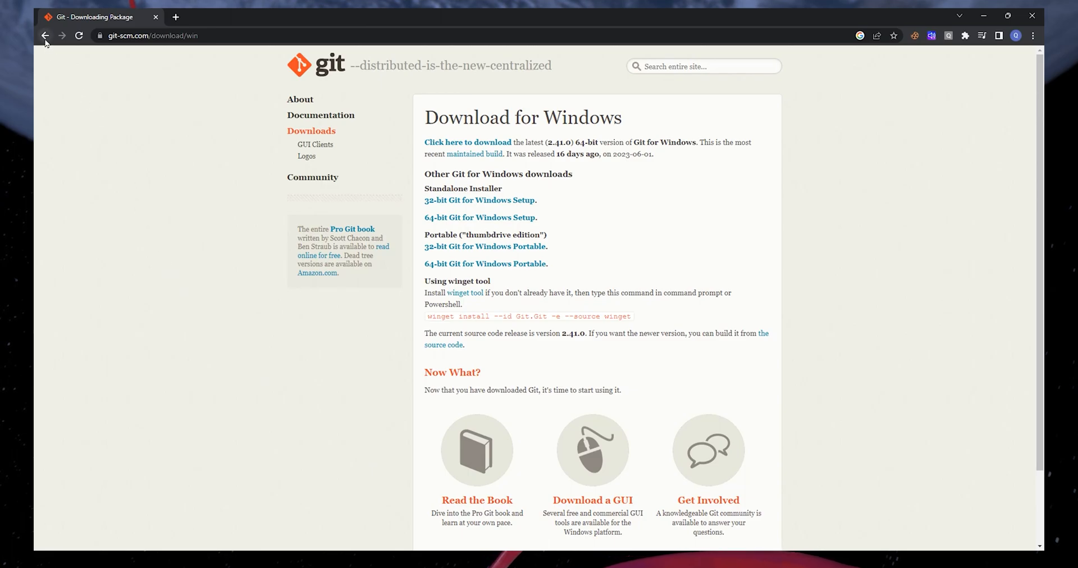
click(45, 35)
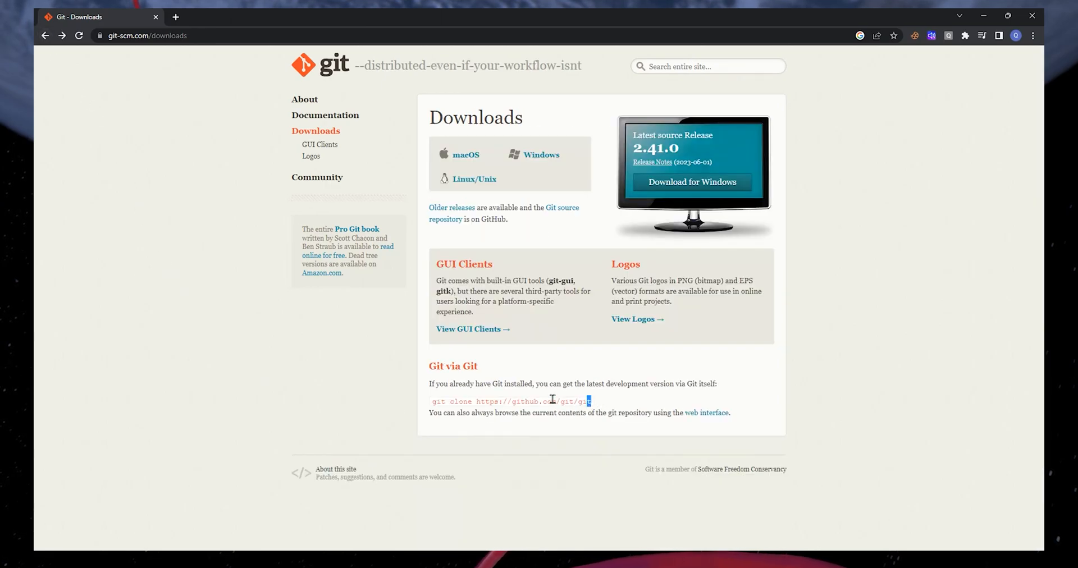
triple_click(510, 401)
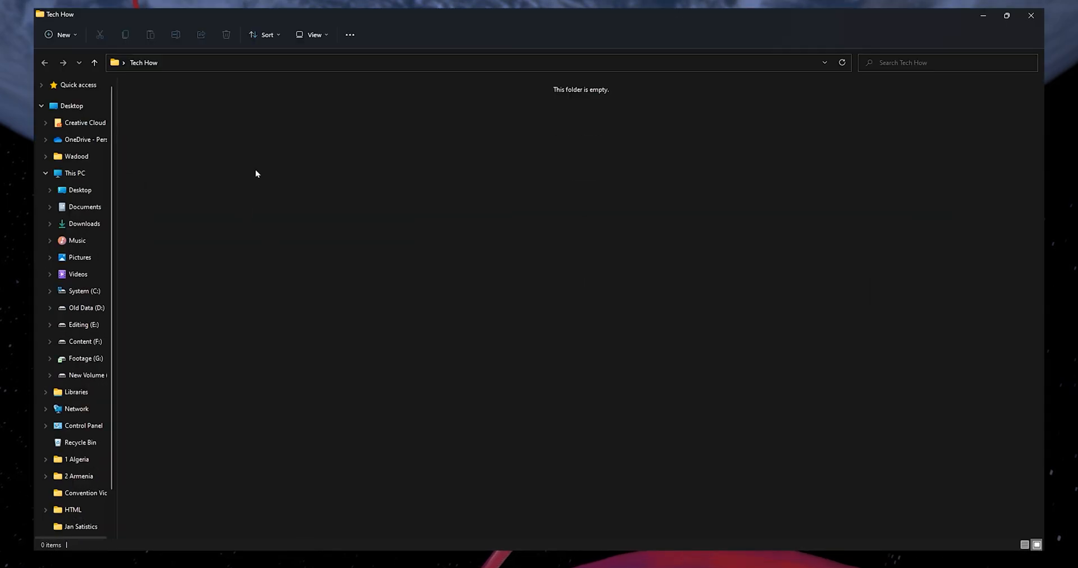
right_click(256, 173)
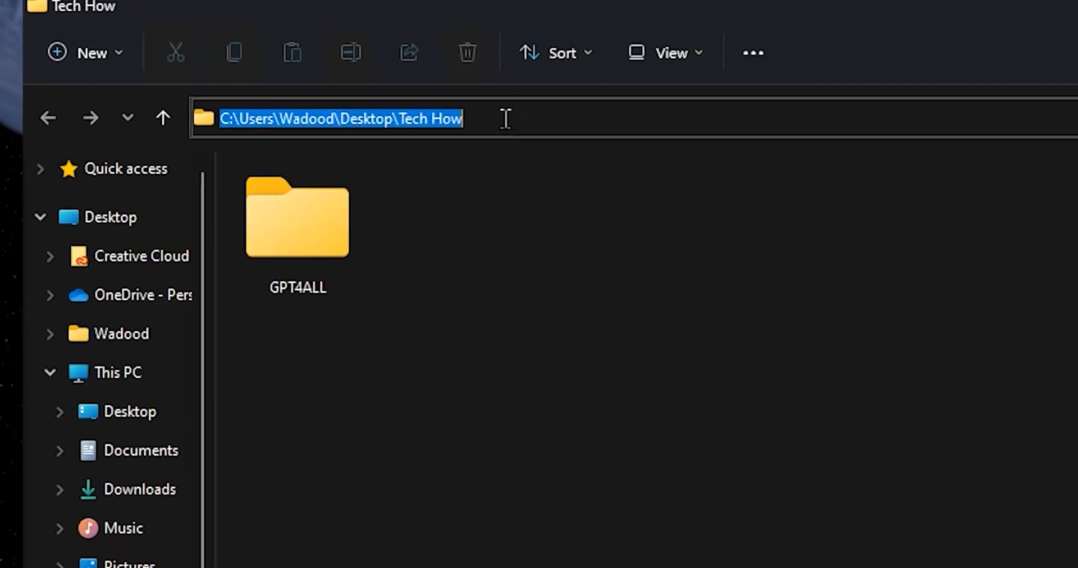
text(cmd)
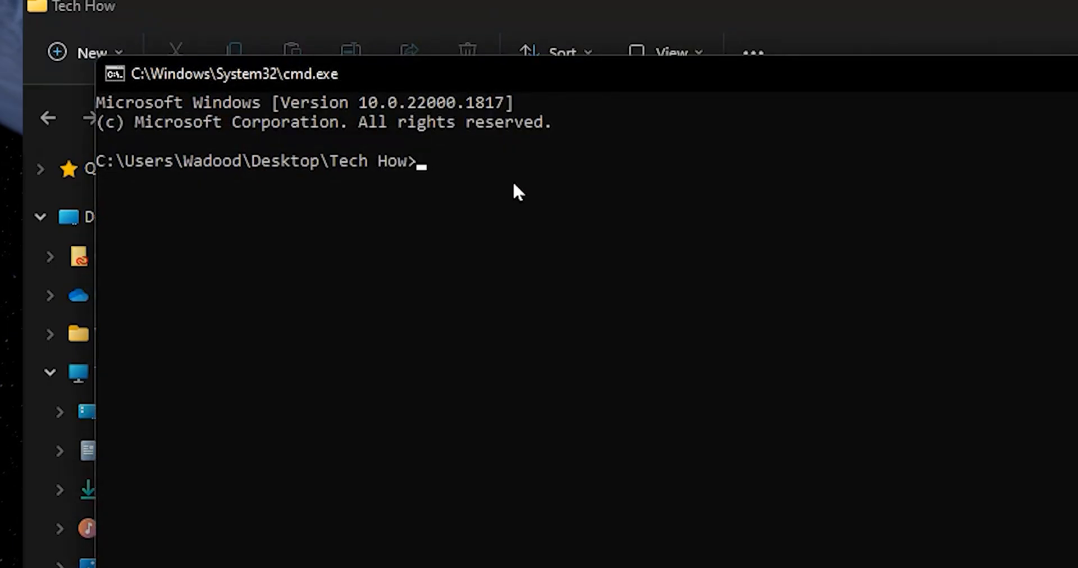
text(git clone https://github.com/git/git)
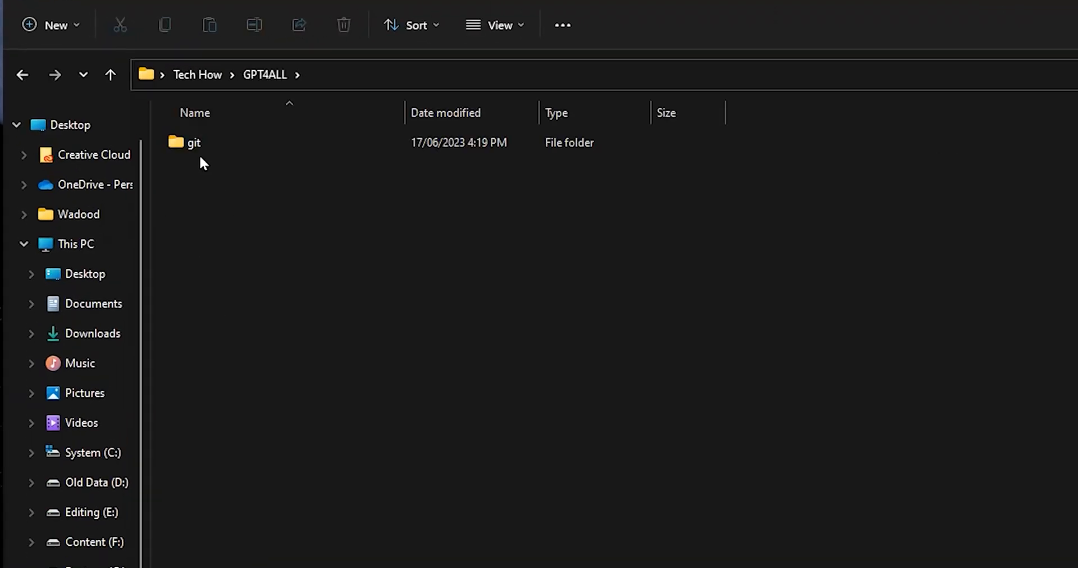
Open the git folder that the clone created in the GPT4ALL directory
double_click(194, 142)
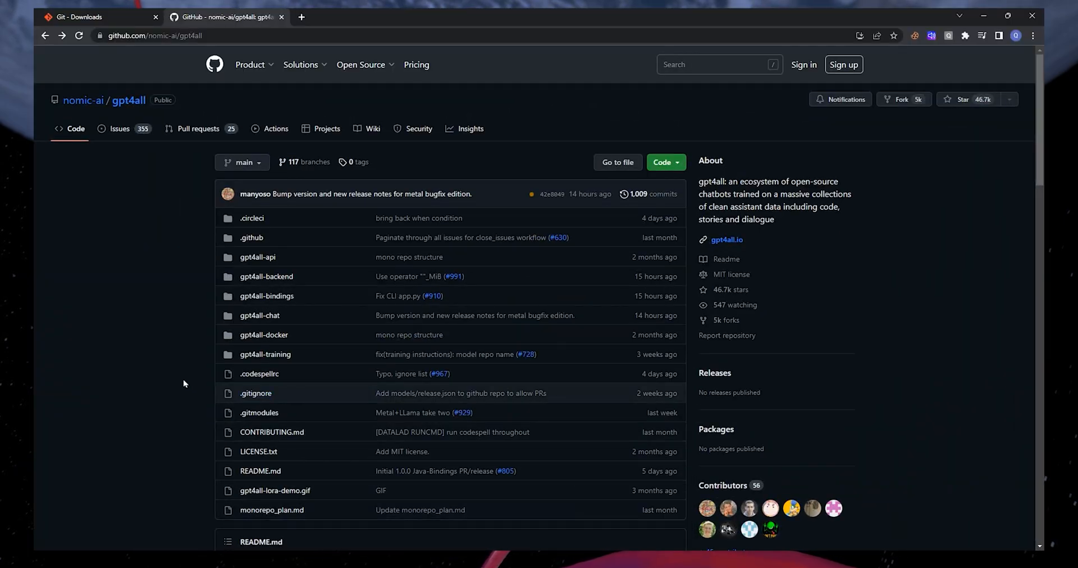
Scroll the gpt4all README to Chat Client and download the Windows direct installer
scroll(down, 3)
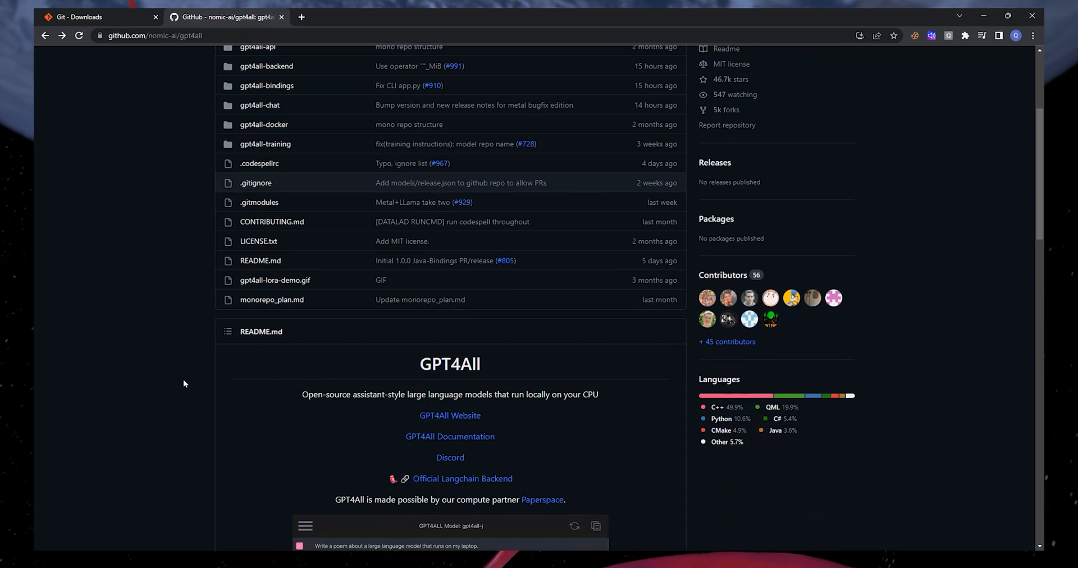
scroll(down, 3)
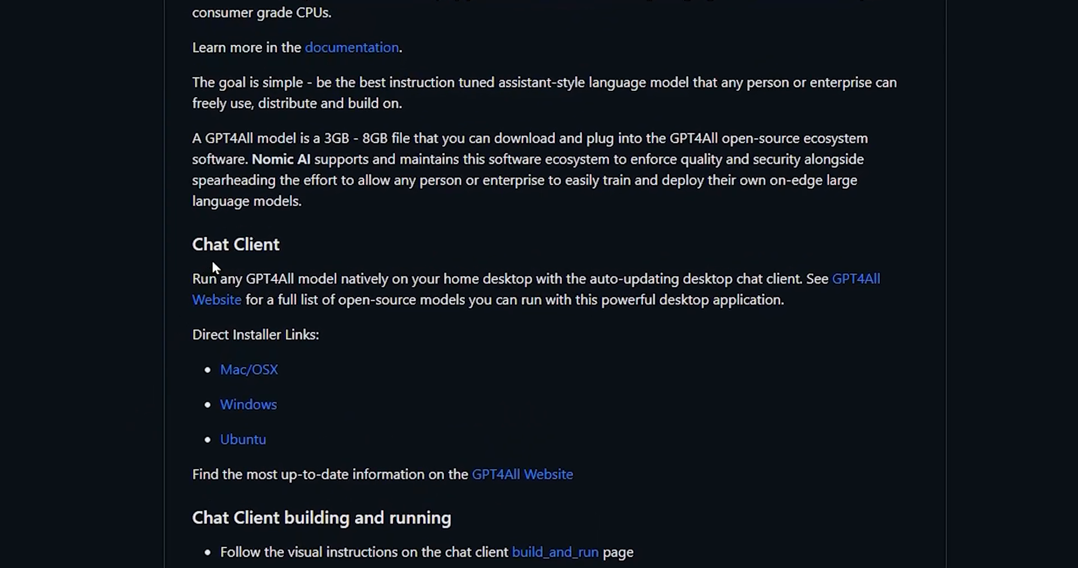
mouse_move(278, 251)
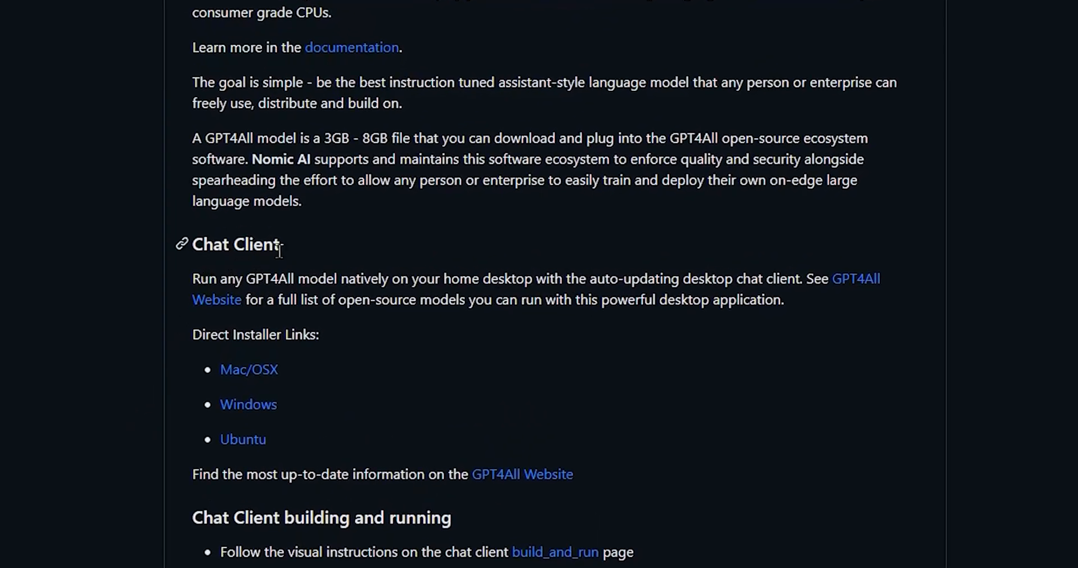
mouse_move(288, 259)
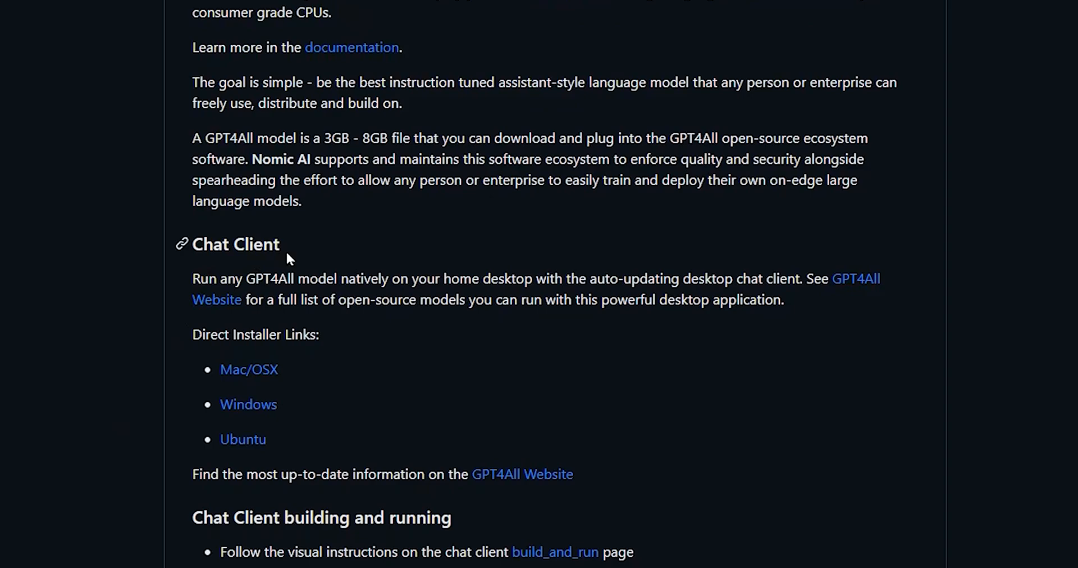
mouse_move(326, 347)
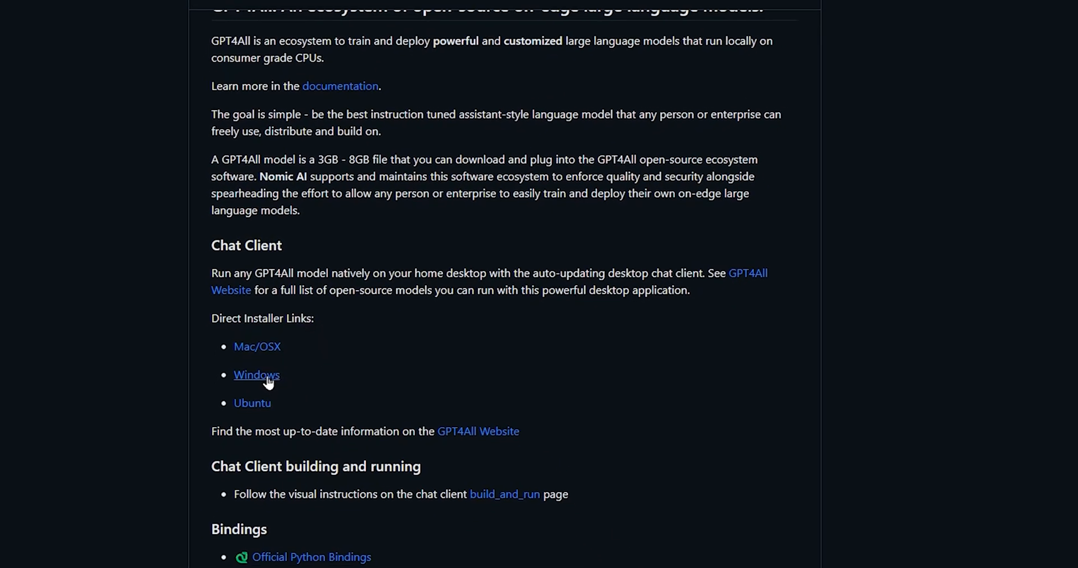
click(257, 375)
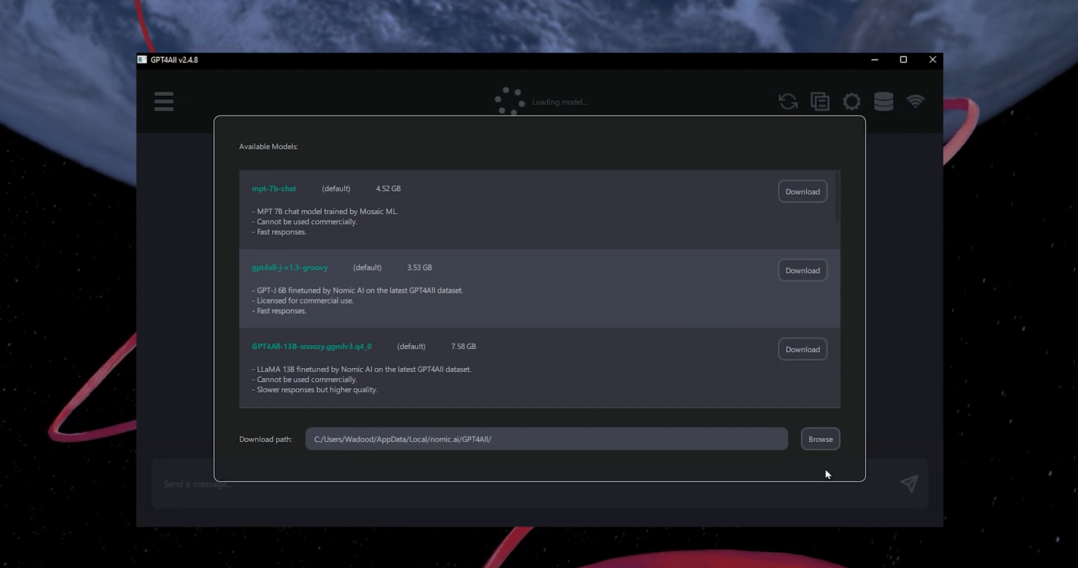
mouse_move(721, 385)
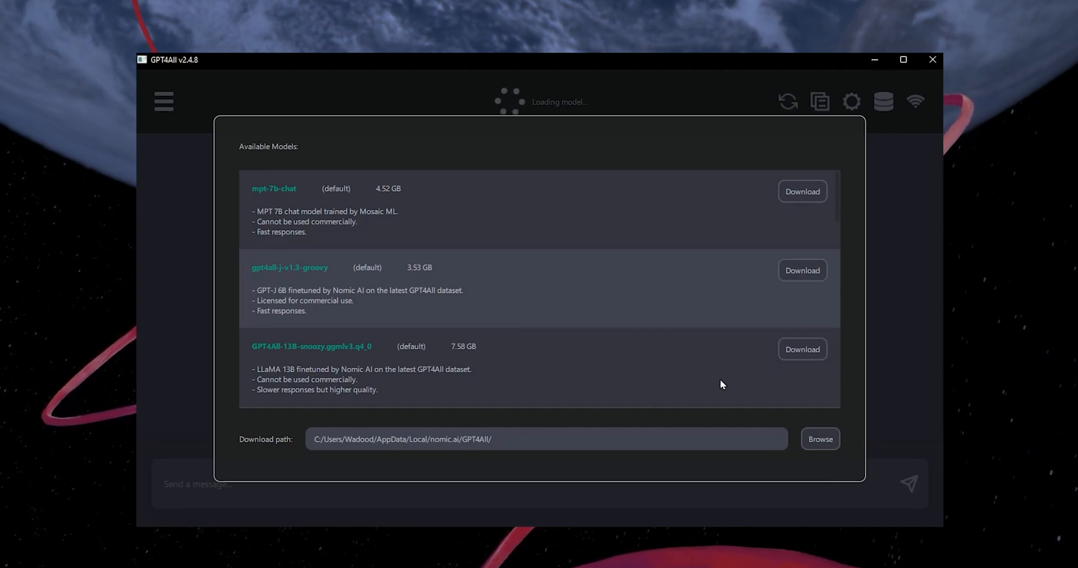
mouse_move(713, 344)
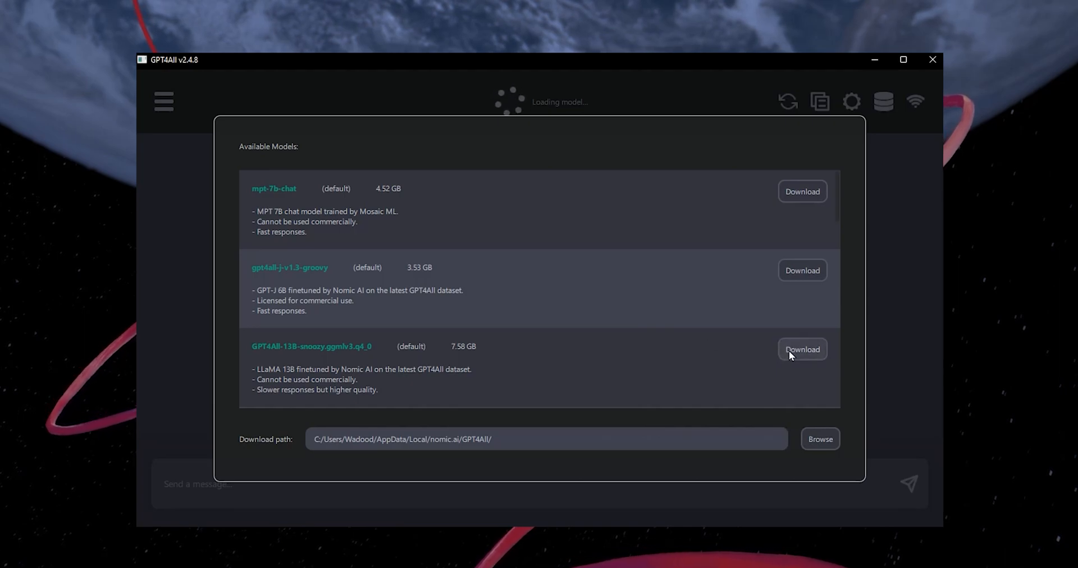
Start downloading GPT4All-13B-snoozy.ggmlv3.q4_0 from the Available Models list
click(802, 349)
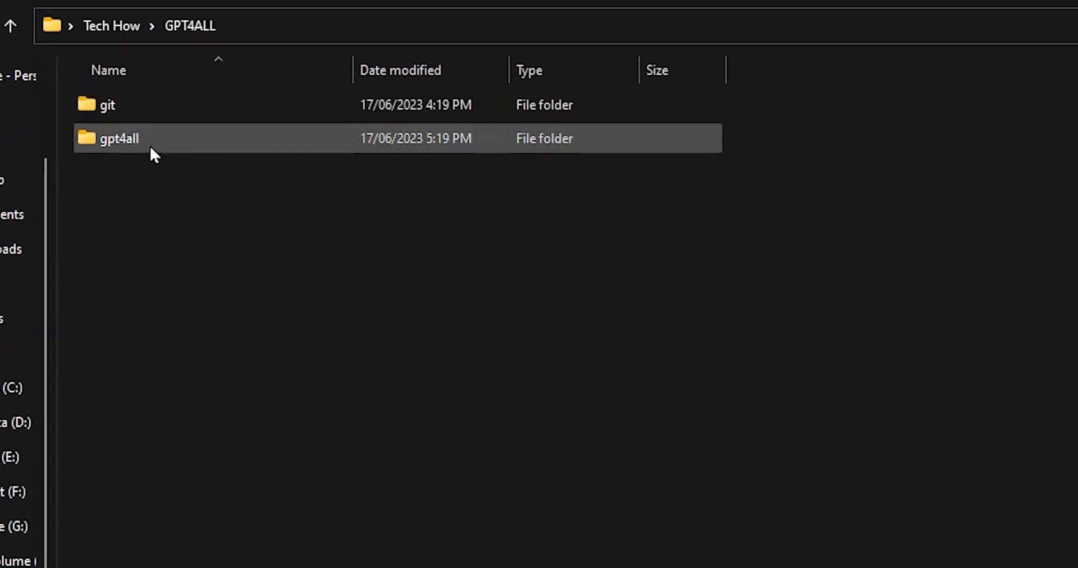
Run chat.exe from gpt4all\bin to launch GPT4All with the snoozy model
double_click(118, 138)
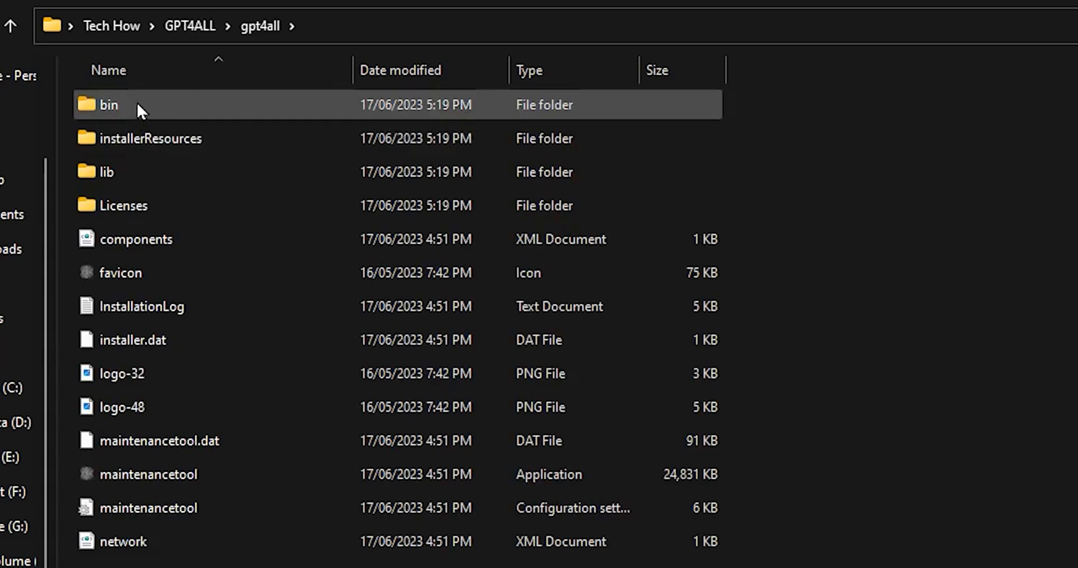
double_click(107, 105)
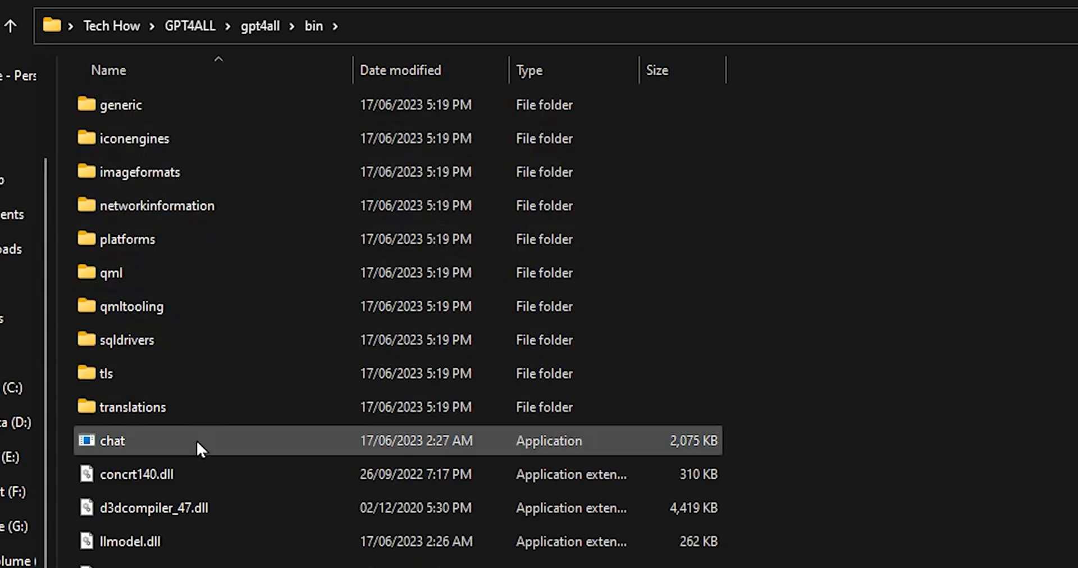
click(1035, 23)
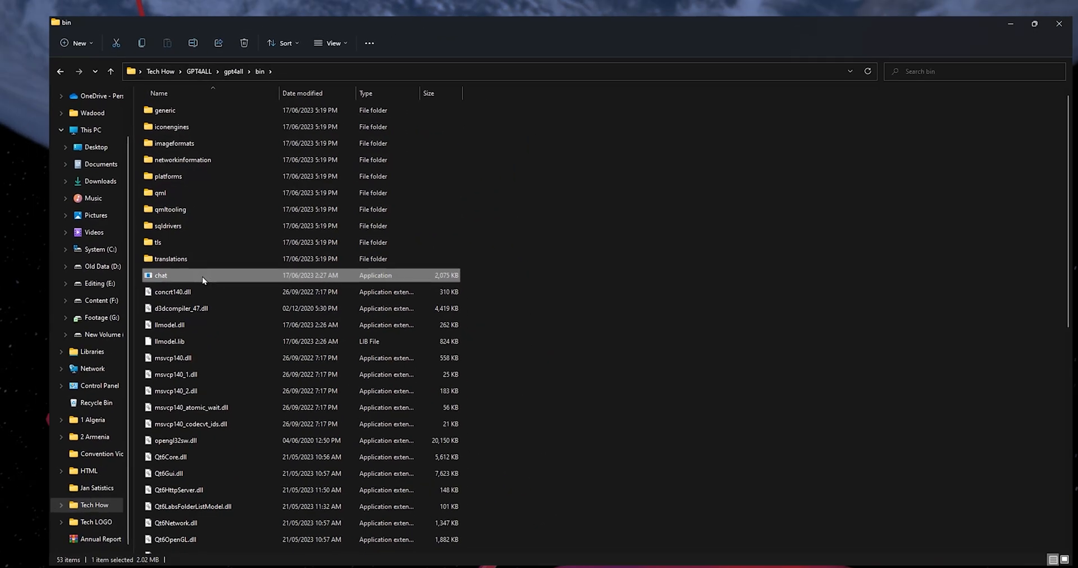
double_click(161, 275)
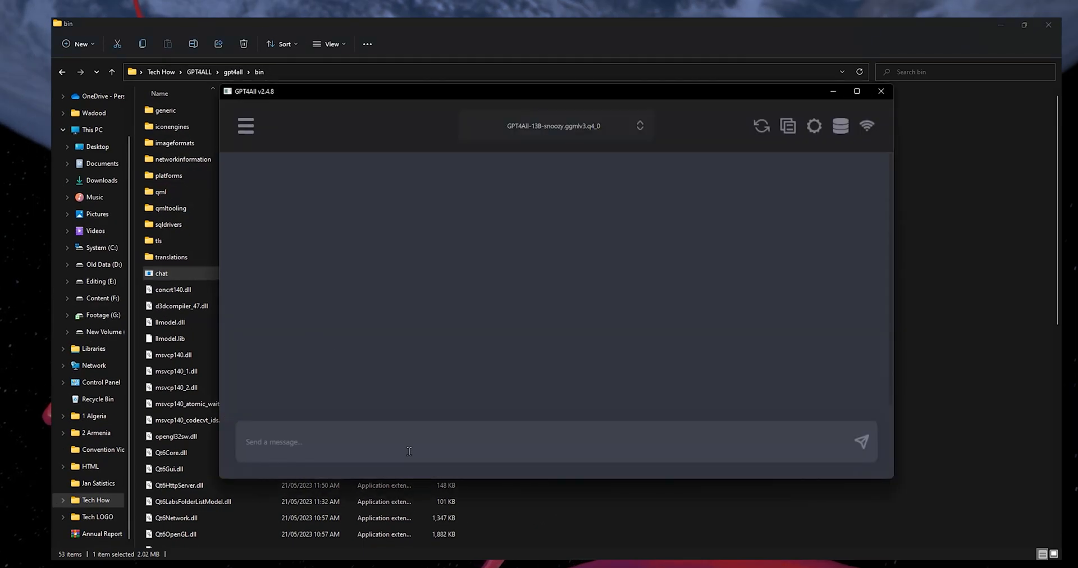
Prompt the snoozy model with a greeting, a ghost story request and a little-boy song request
text(h)
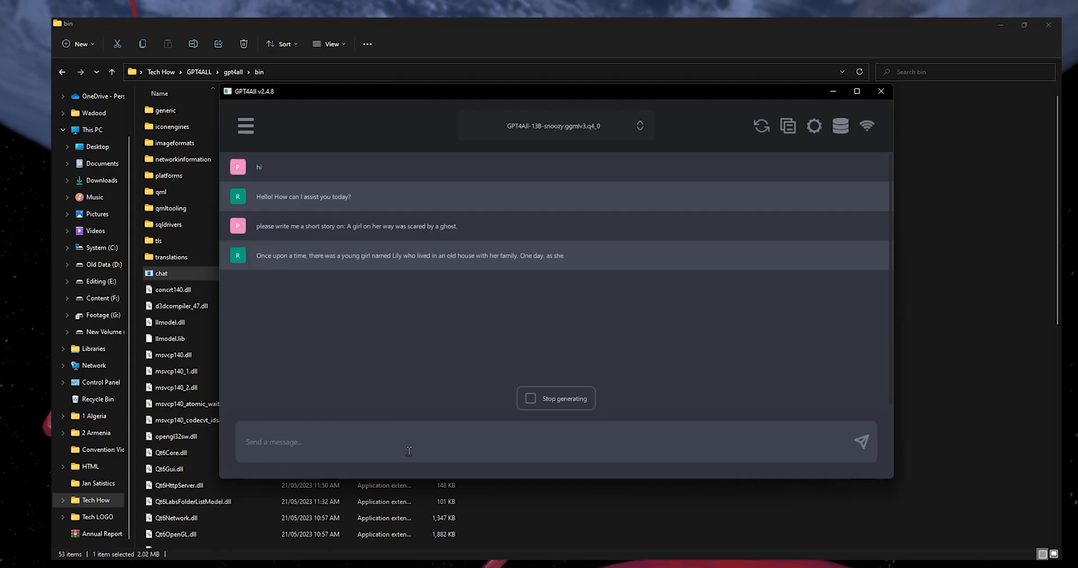
text(This is)
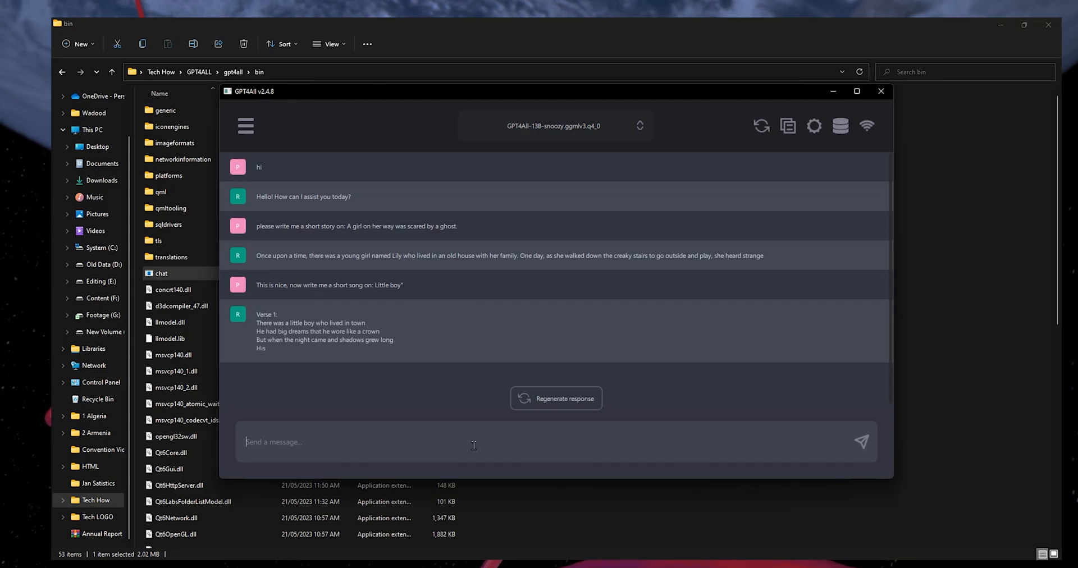
text(ok great, now tell me what i)
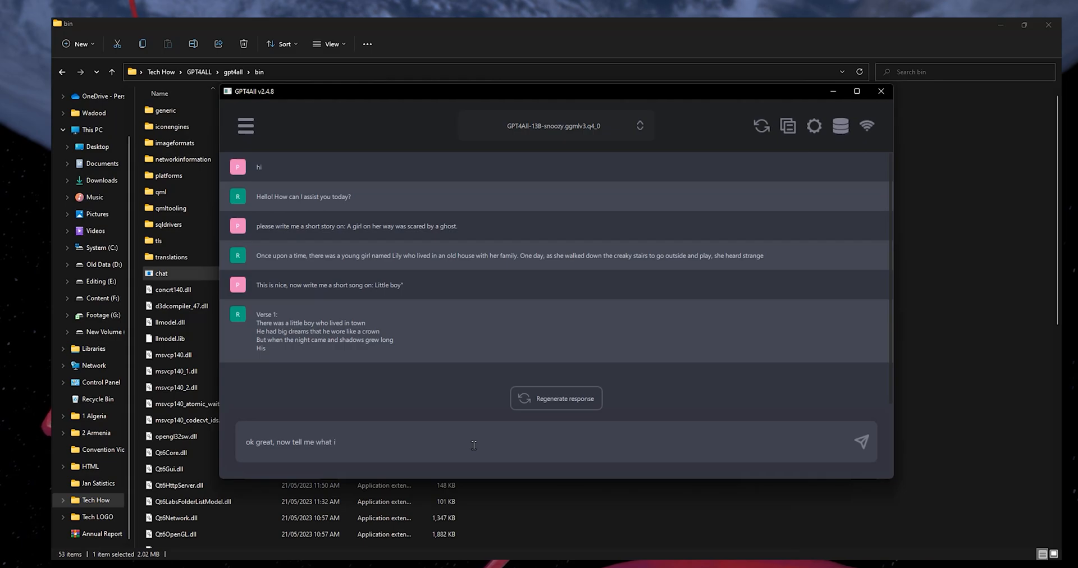